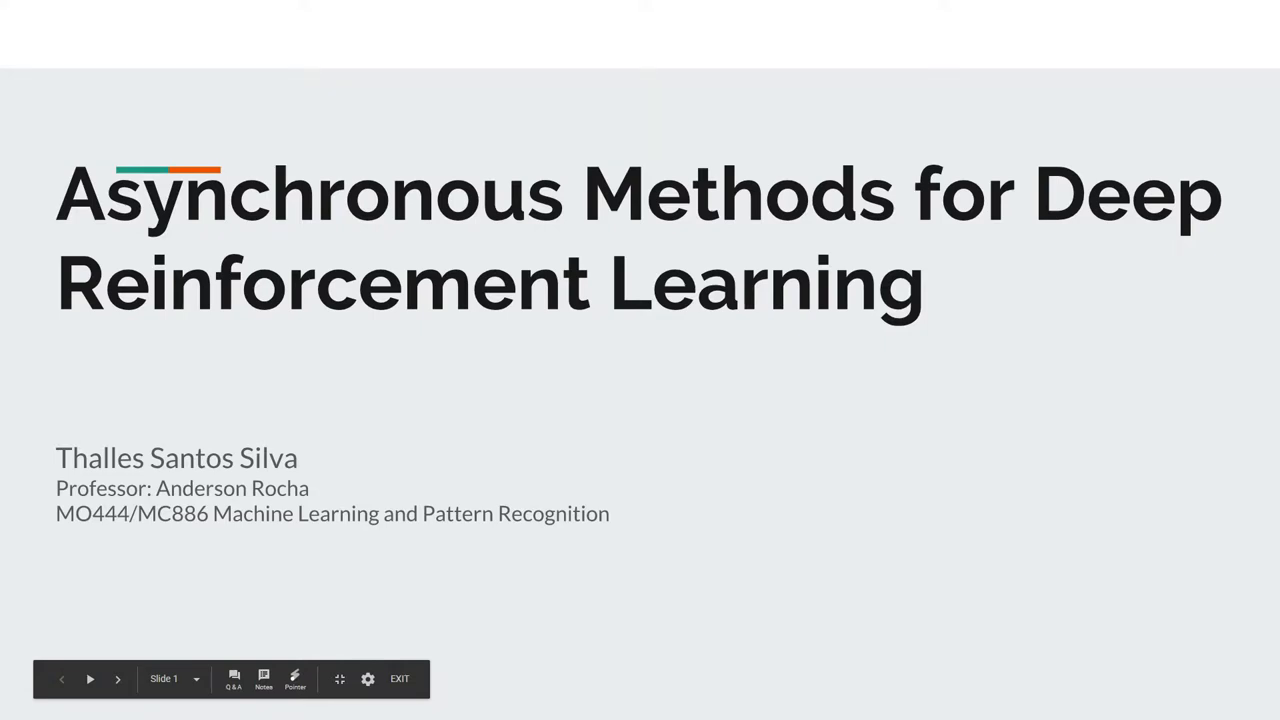
Step: Advance the slideshow to The Reinforcement Learning Framework slide with its agent-environment diagram
click(118, 680)
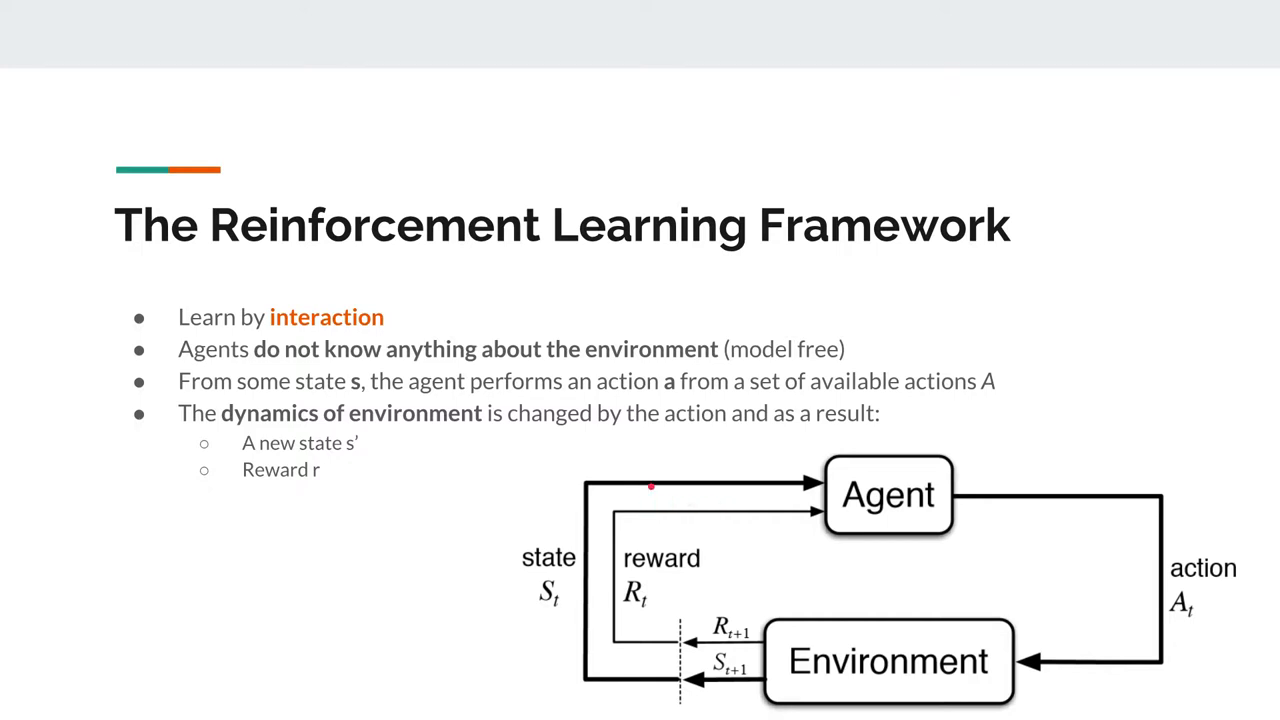
key(Right)
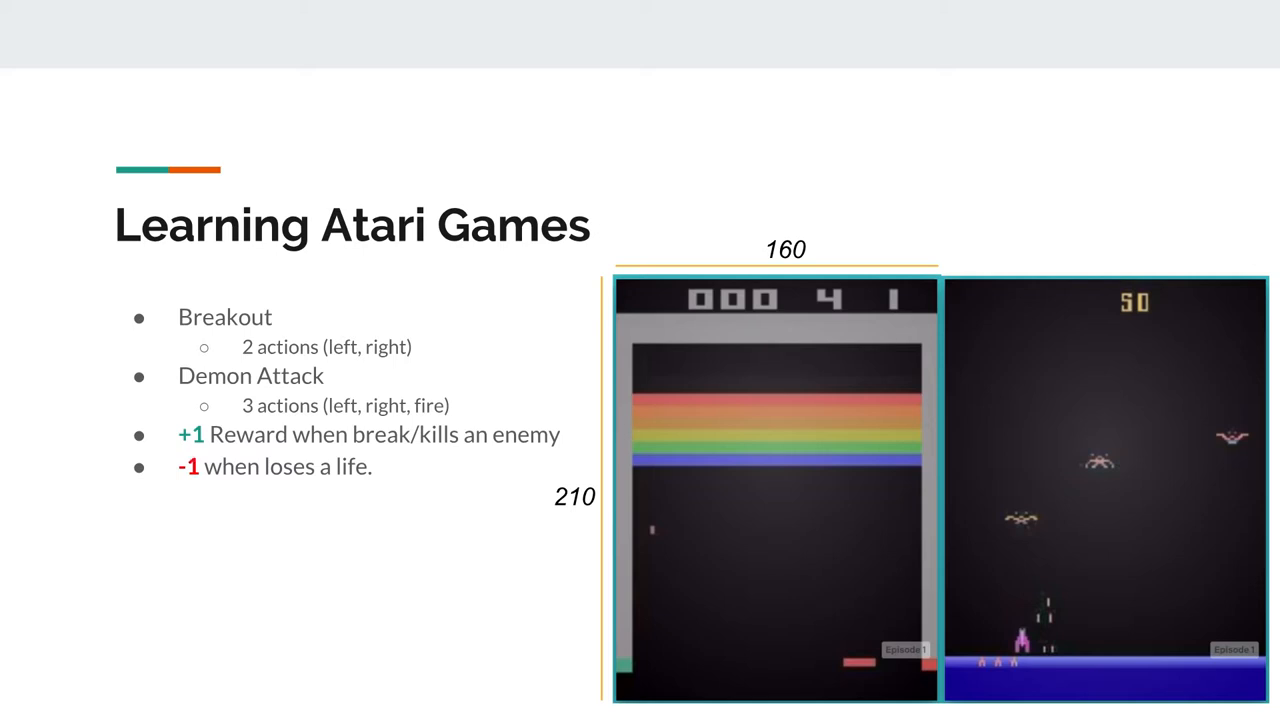
Step: Advance to the Training slide showing the global network and parallel workers
key(Right)
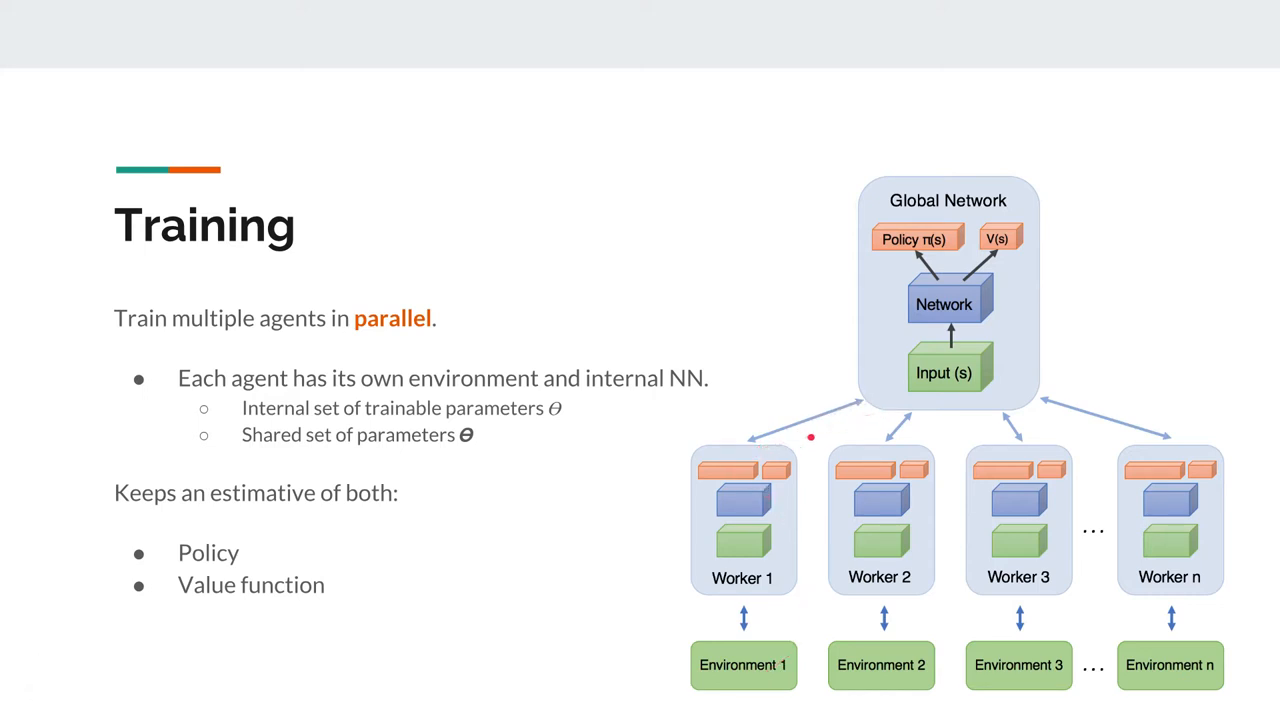
mouse_move(744, 392)
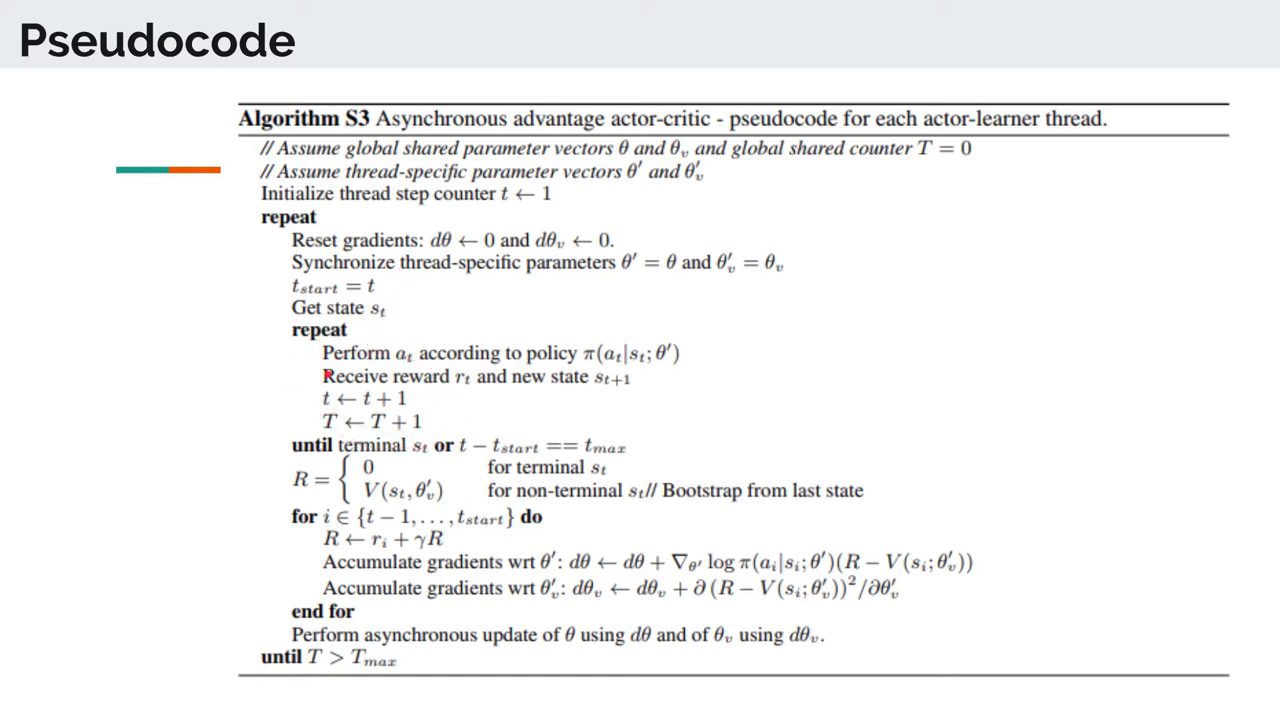
mouse_move(420, 354)
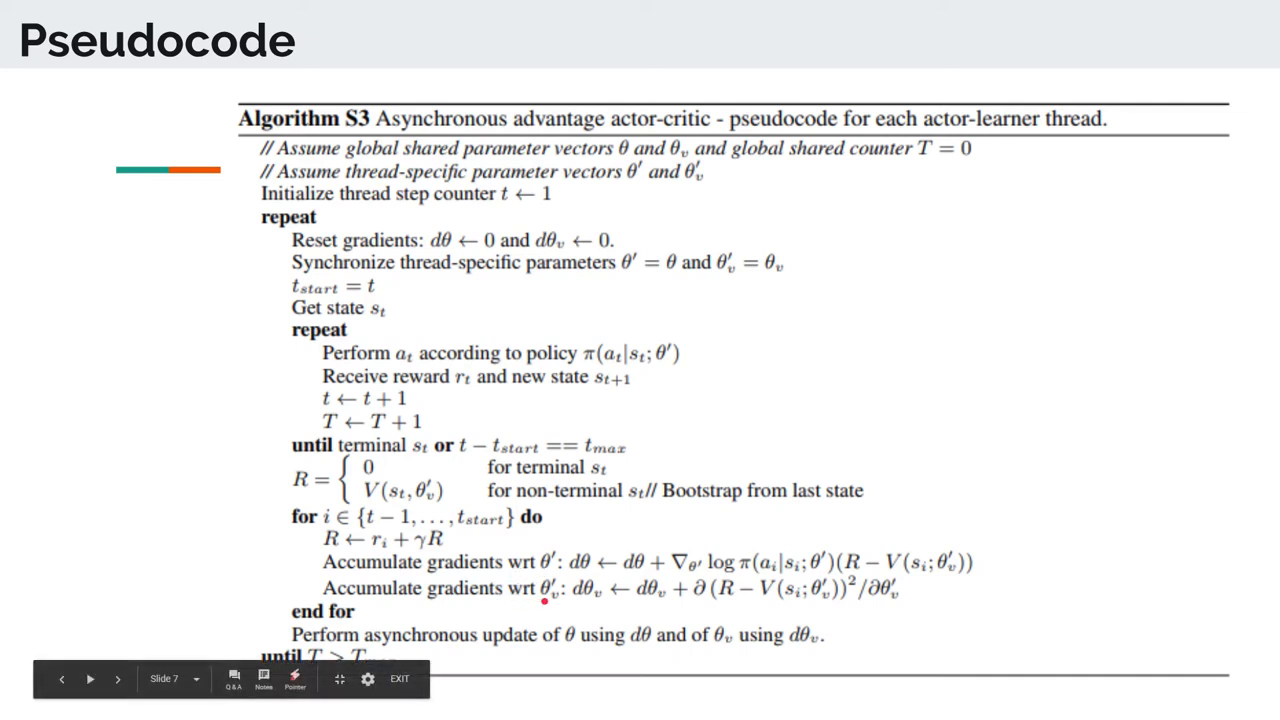
mouse_move(452, 656)
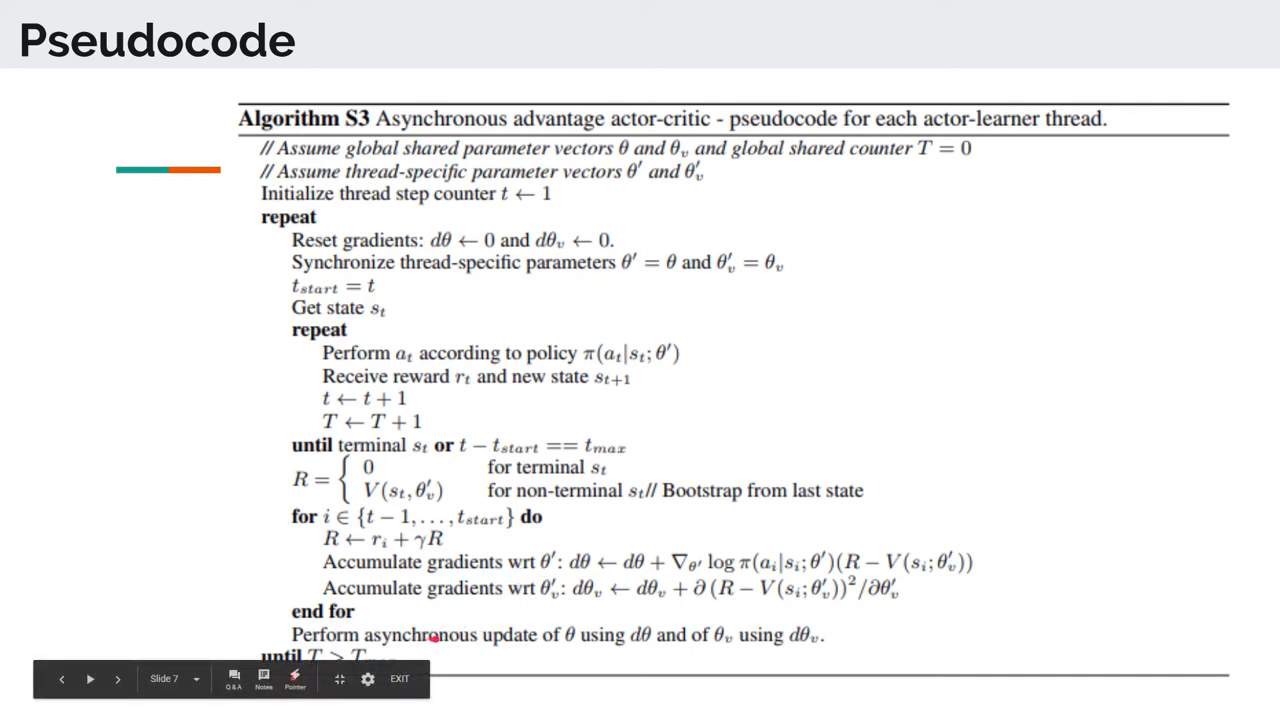
mouse_move(490, 648)
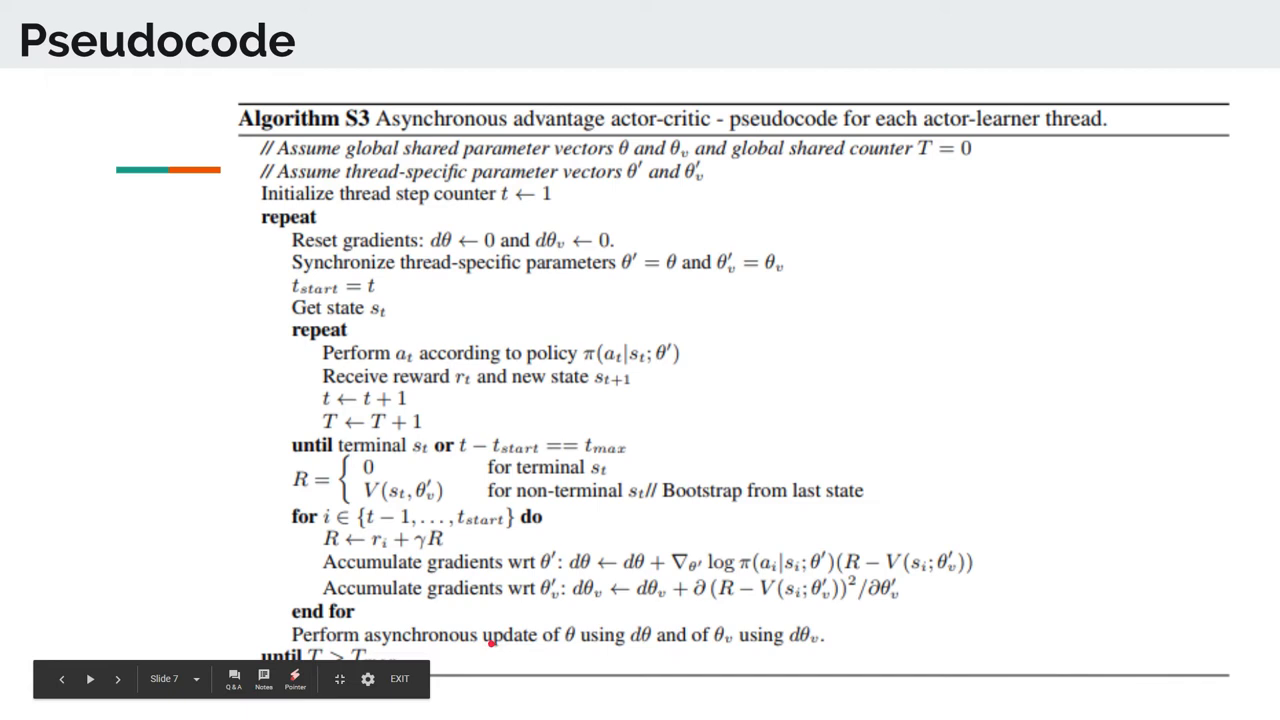
mouse_move(530, 654)
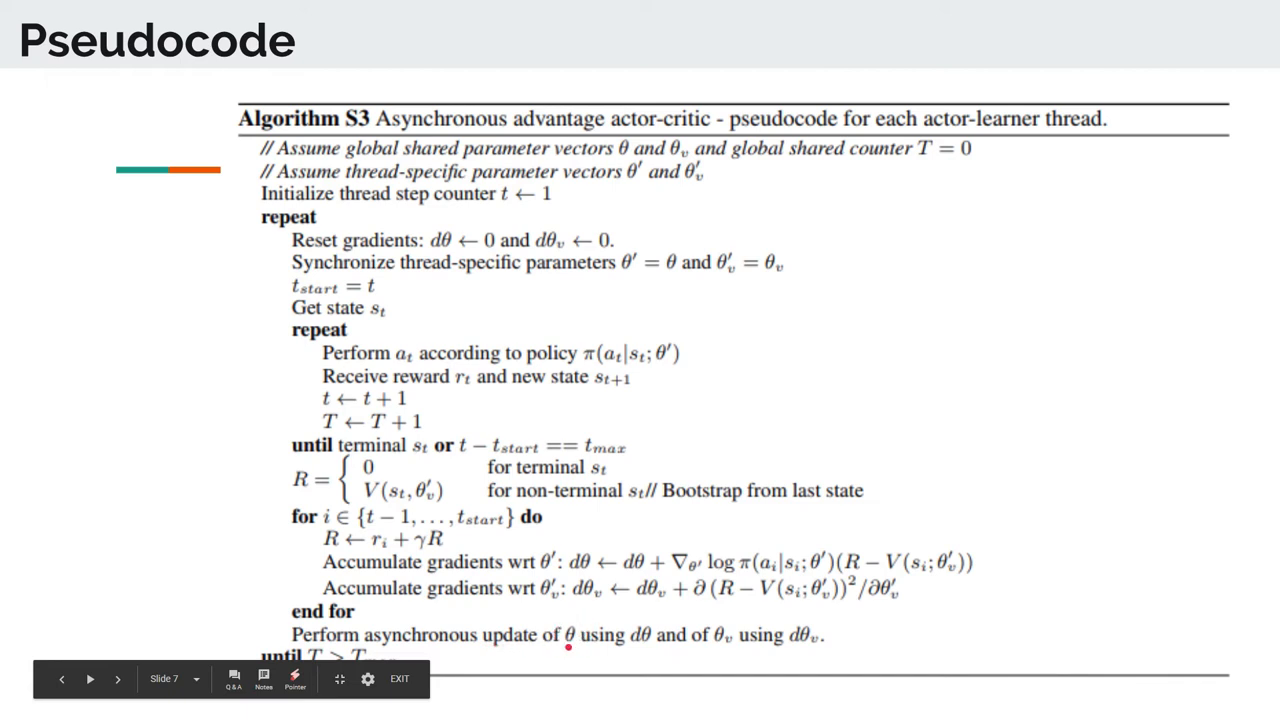
mouse_move(680, 656)
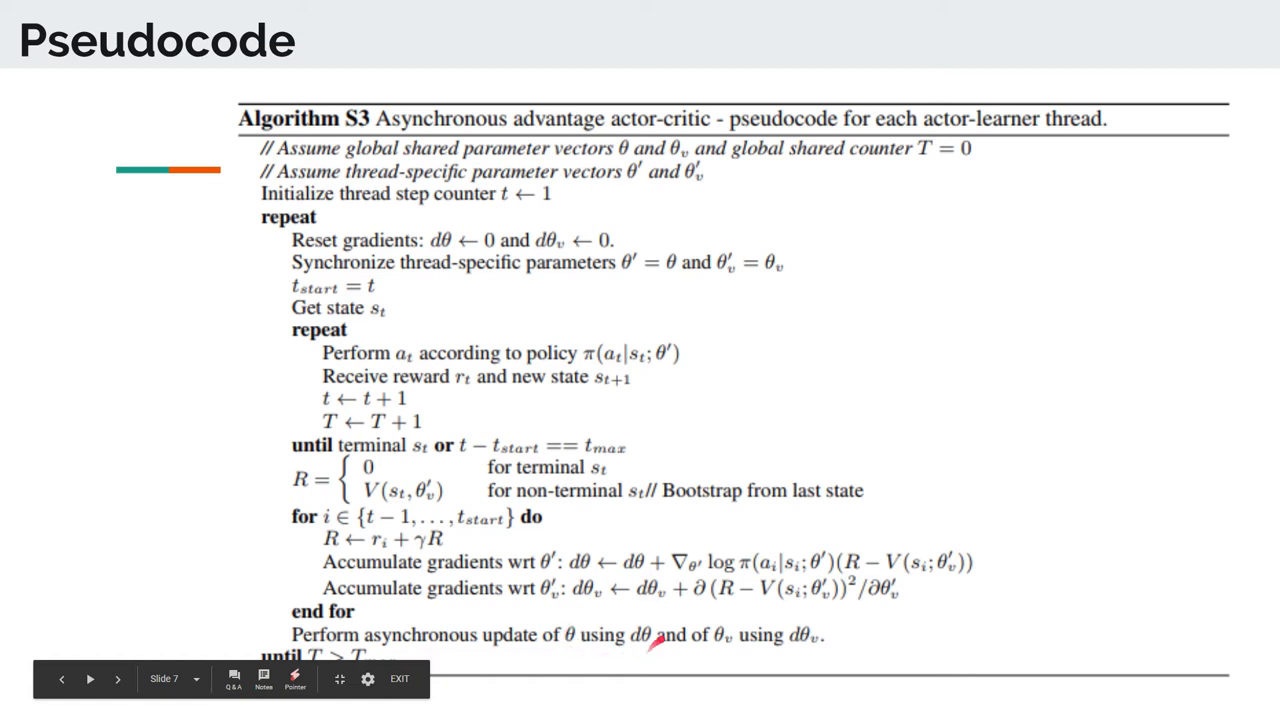
mouse_move(672, 588)
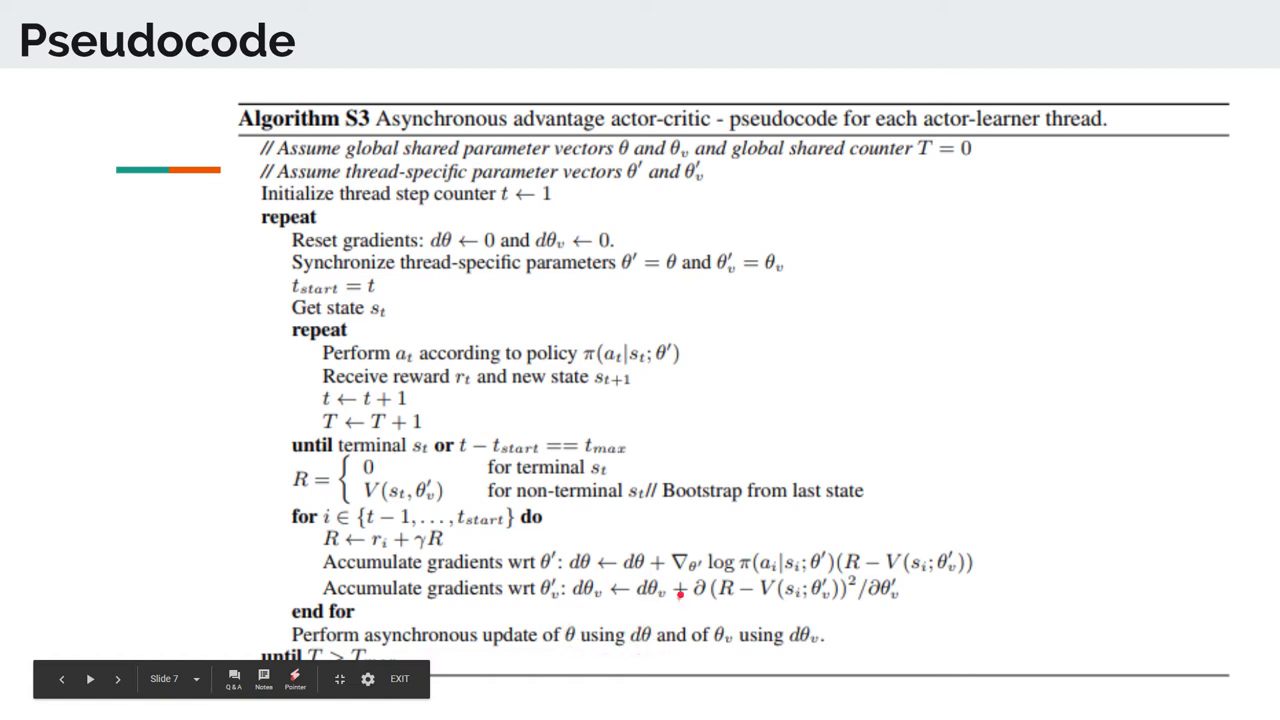
Step: Reach the Demo - Breakout slide and bring up the embedded video's playback speed options
click(100, 680)
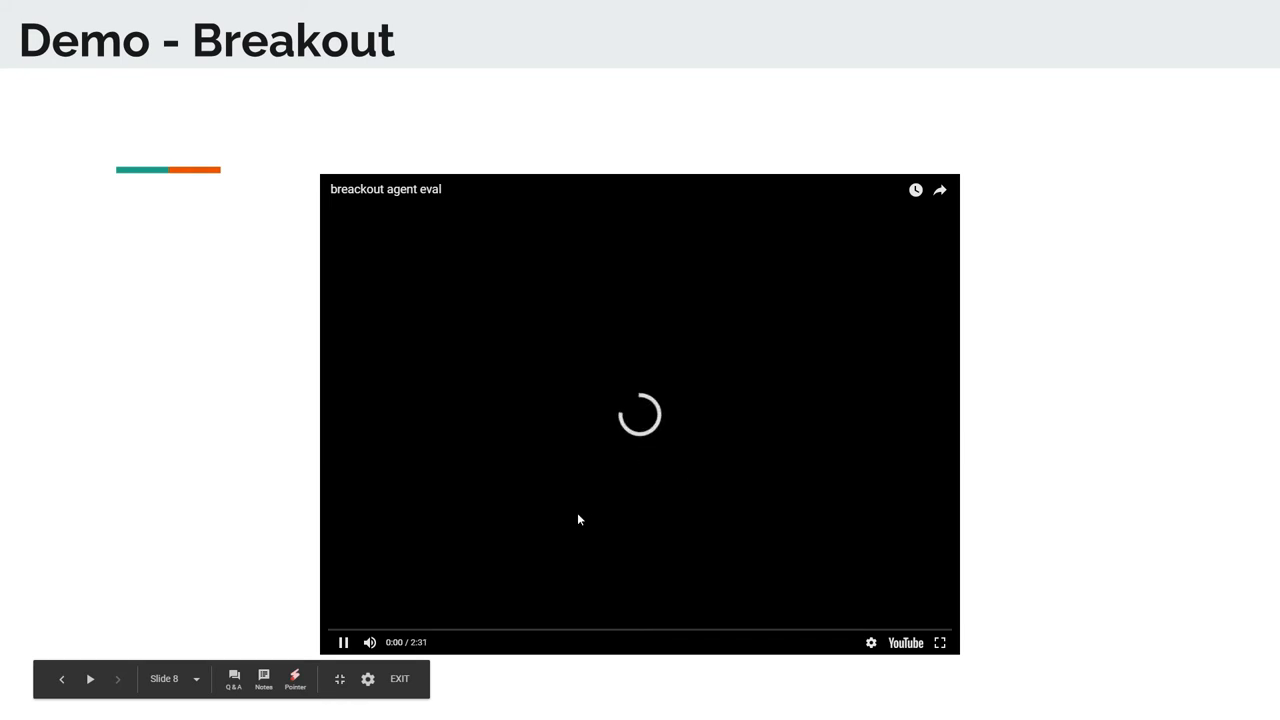
click(872, 644)
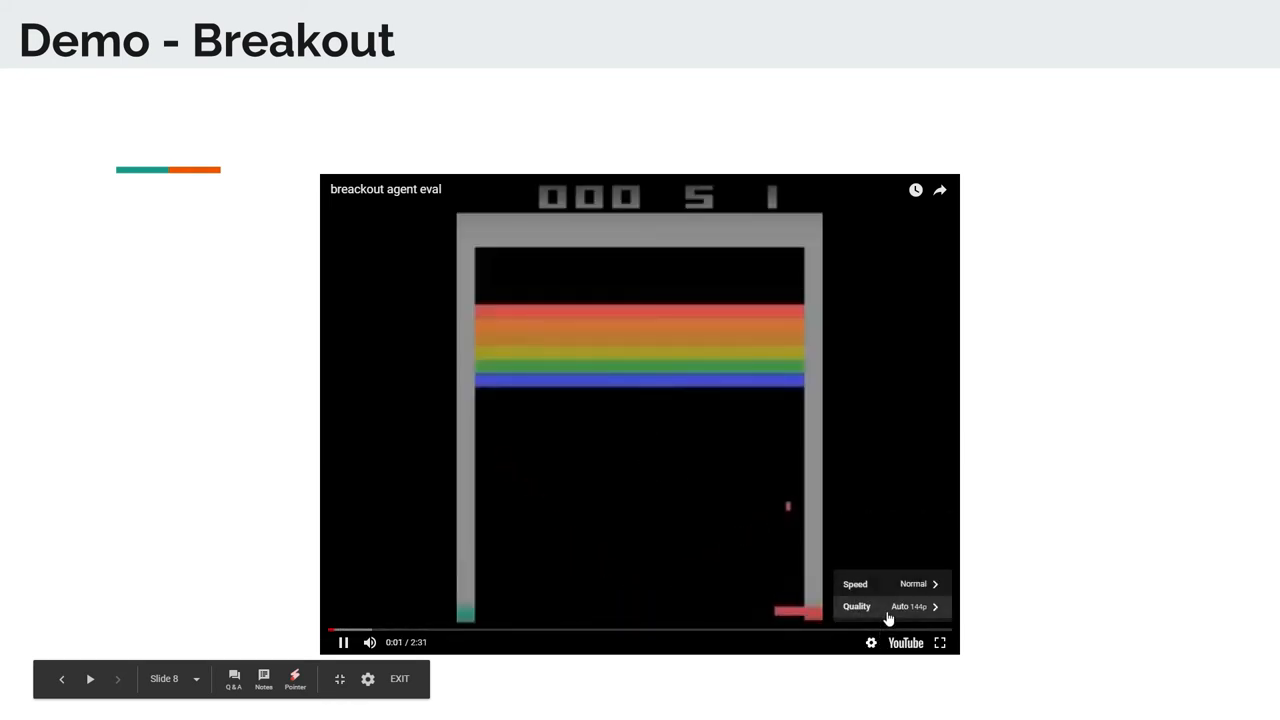
click(884, 584)
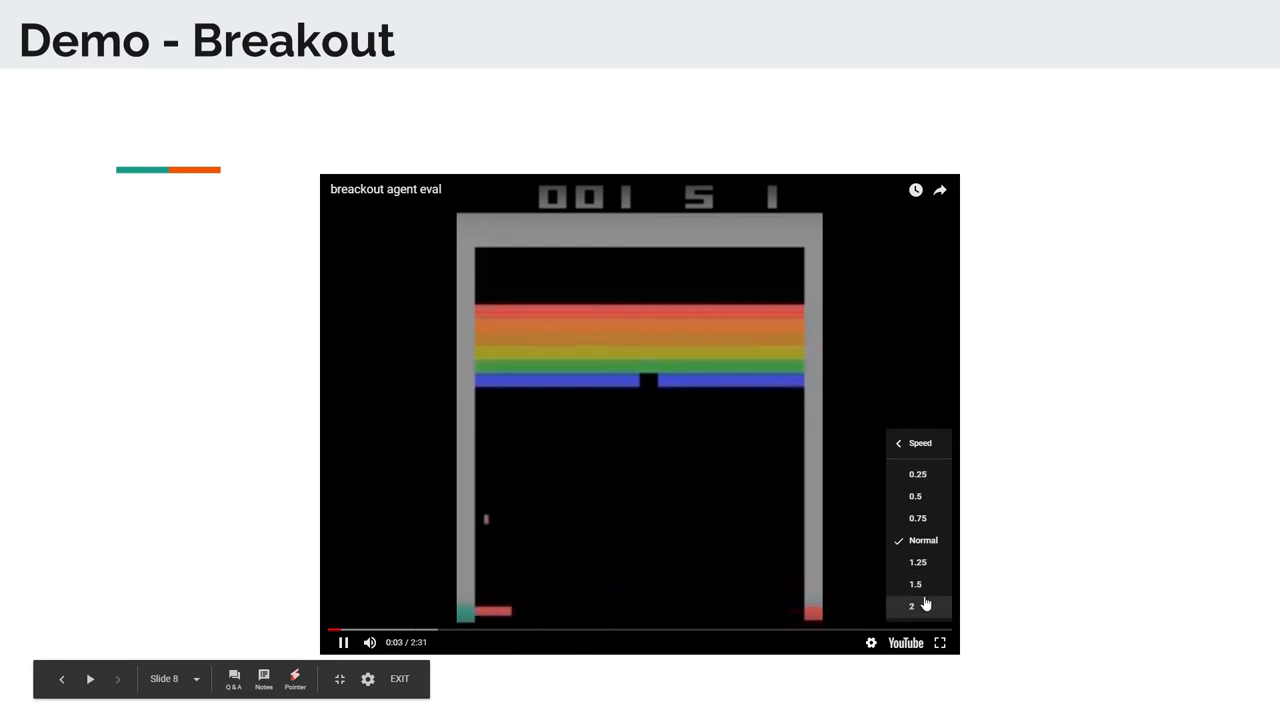
Step: Play the Breakout demo video at 2x speed
click(912, 606)
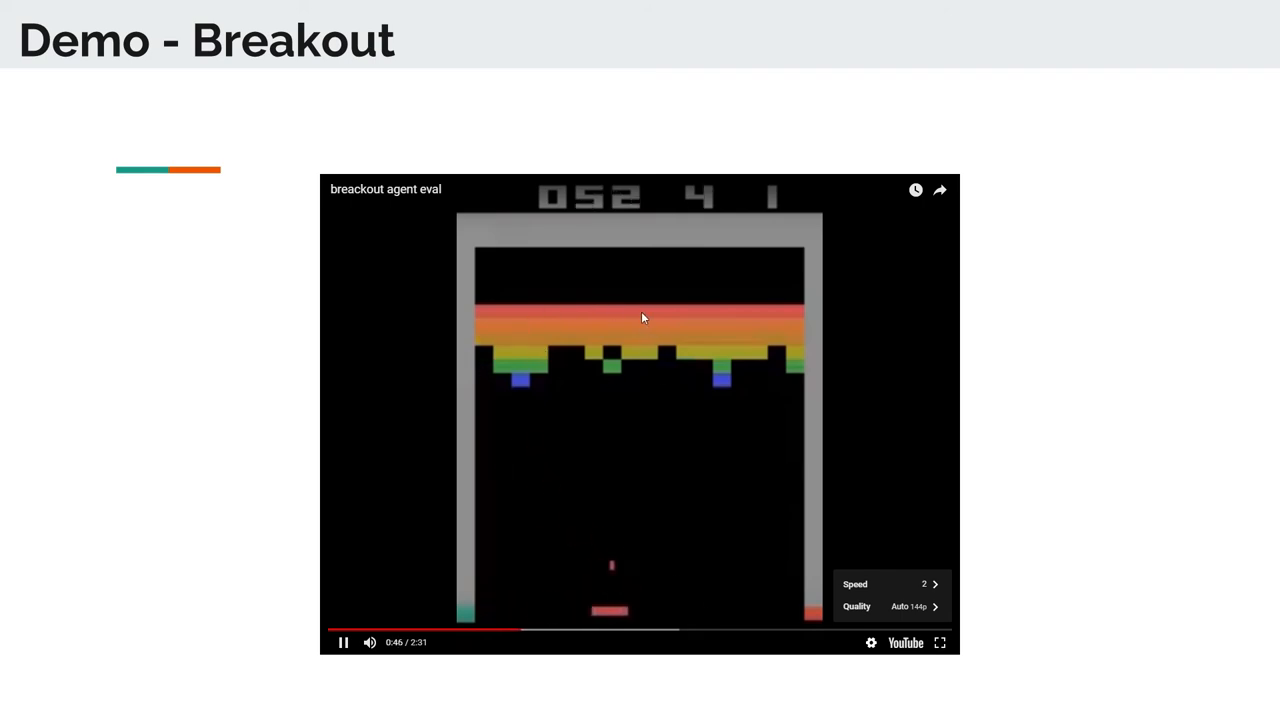
mouse_move(630, 456)
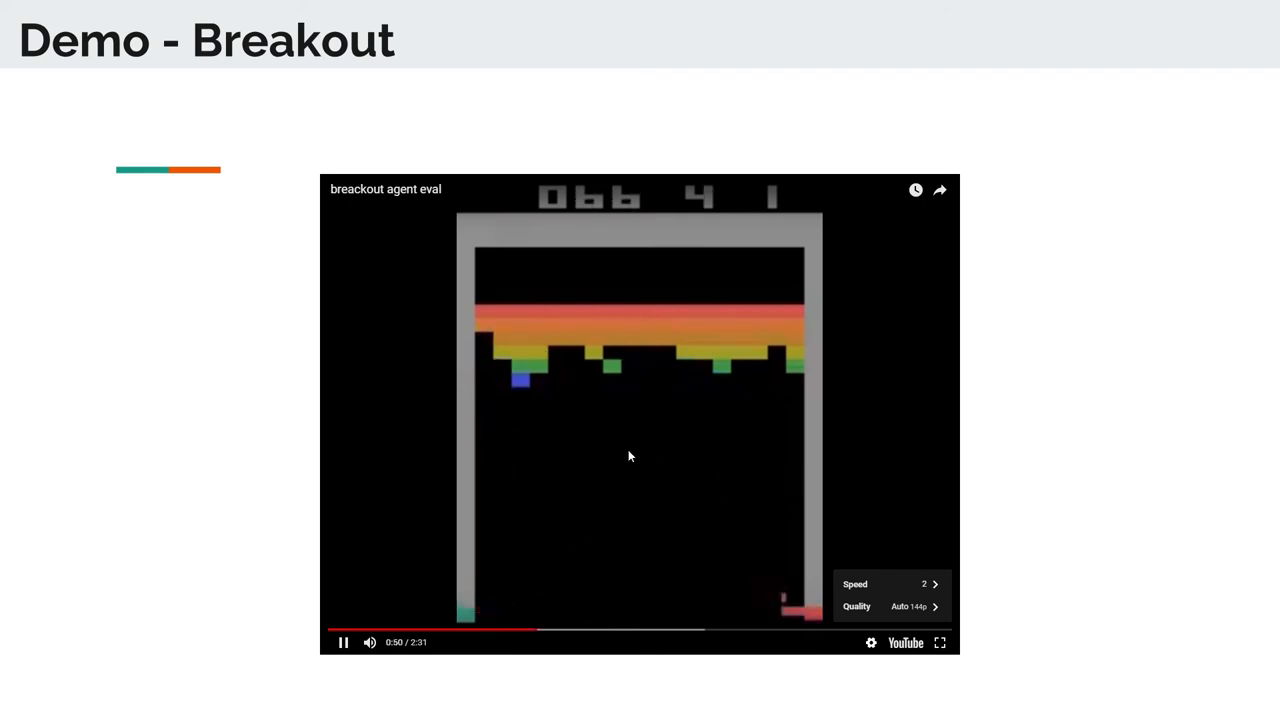